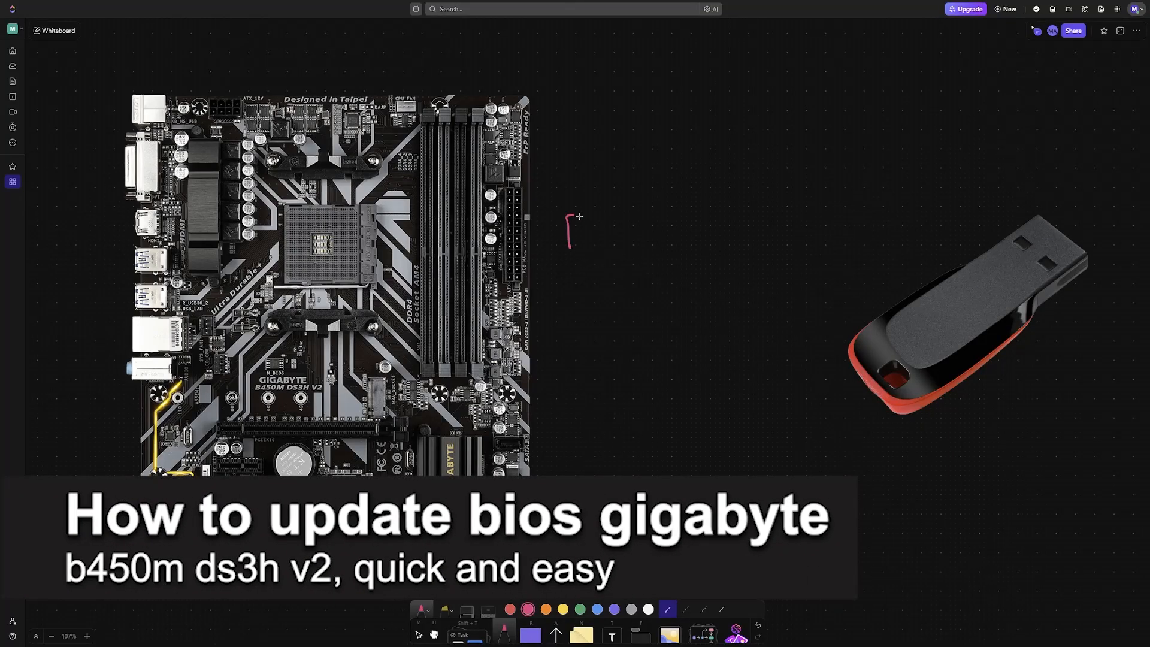
# Handwrite 'B450M V2' underlined with 'DS3H' beneath in pink, and box B450M and DS3H
pyautogui.moveTo(570, 217); pyautogui.dragTo(579, 245)
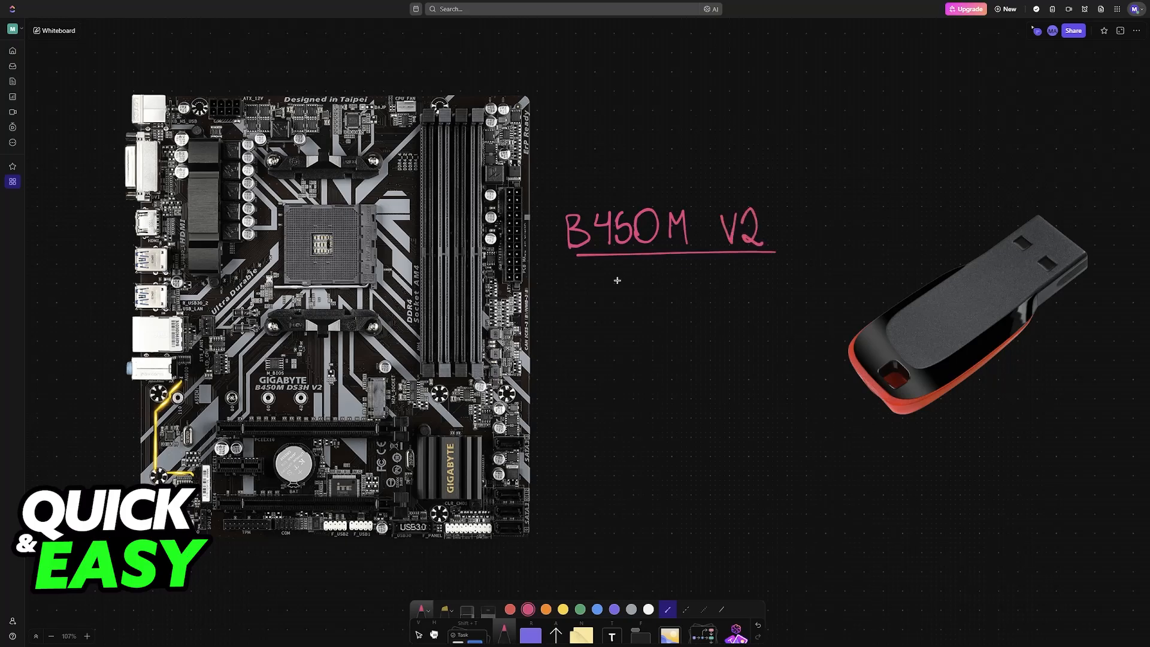
pyautogui.moveTo(580, 275); pyautogui.dragTo(594, 298)
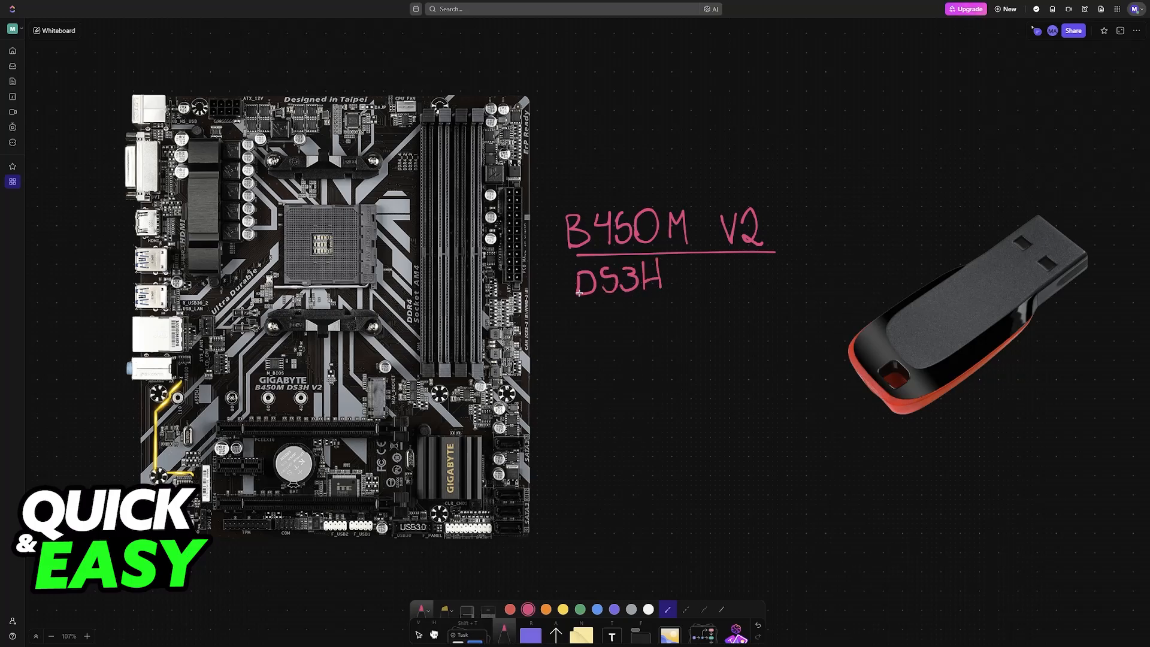
pyautogui.moveTo(564, 300); pyautogui.dragTo(671, 297)
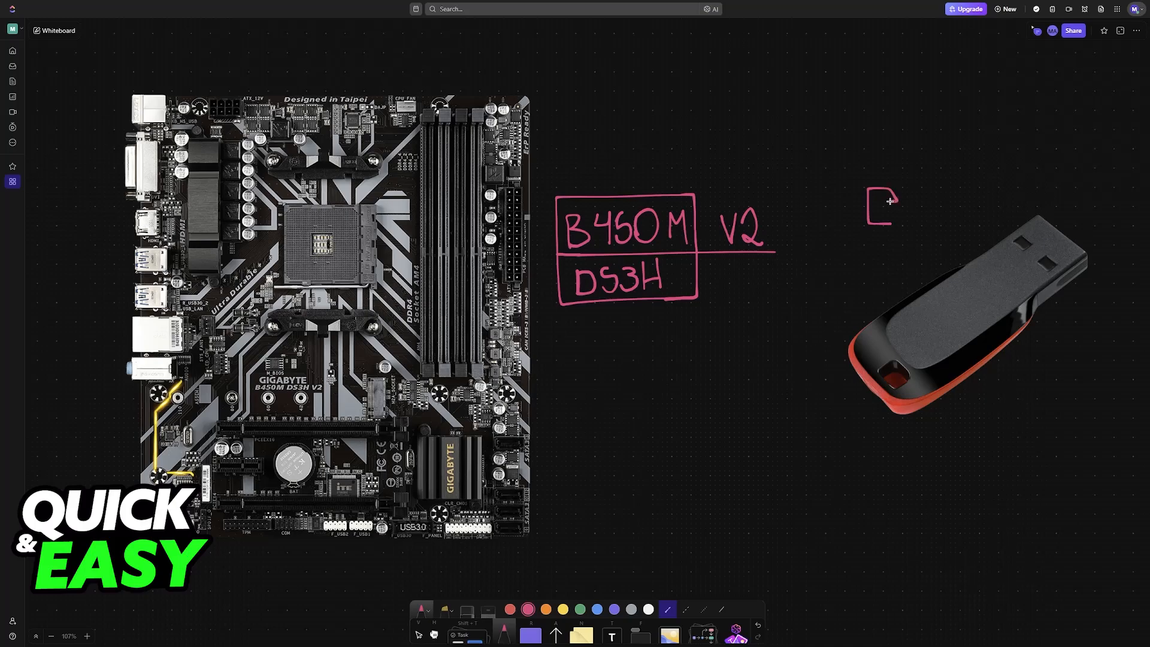
# Sketch a circled file icon arrowed to the USB stick and label it 'USB Drive'
pyautogui.moveTo(865, 220); pyautogui.dragTo(880, 205)
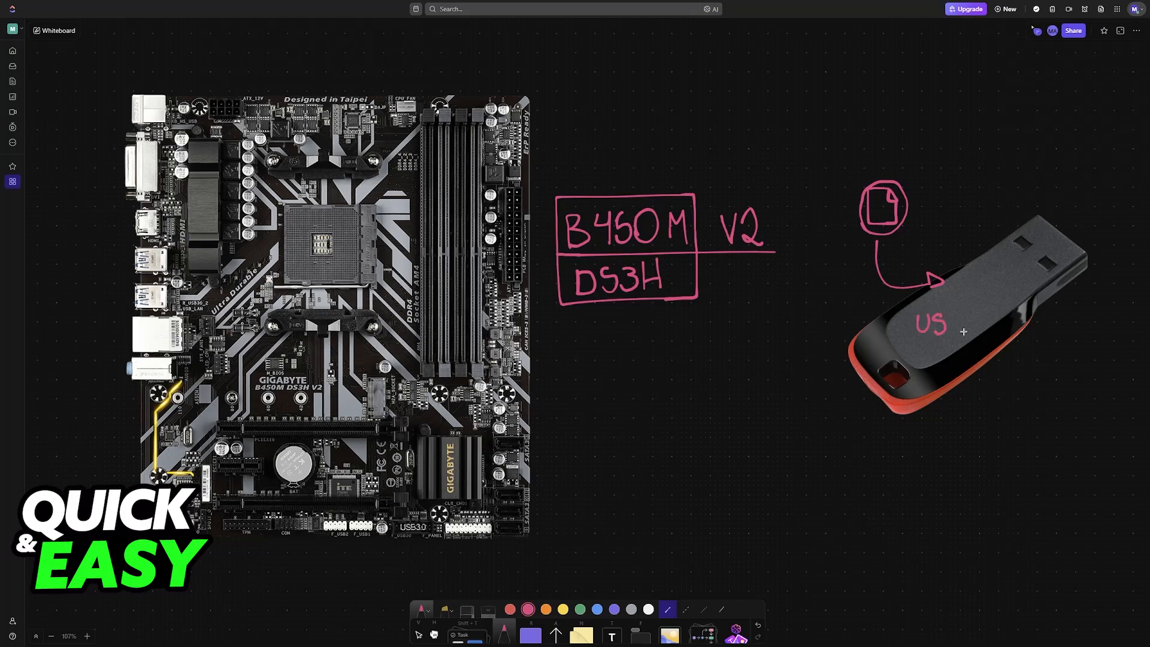
pyautogui.write('USB D')
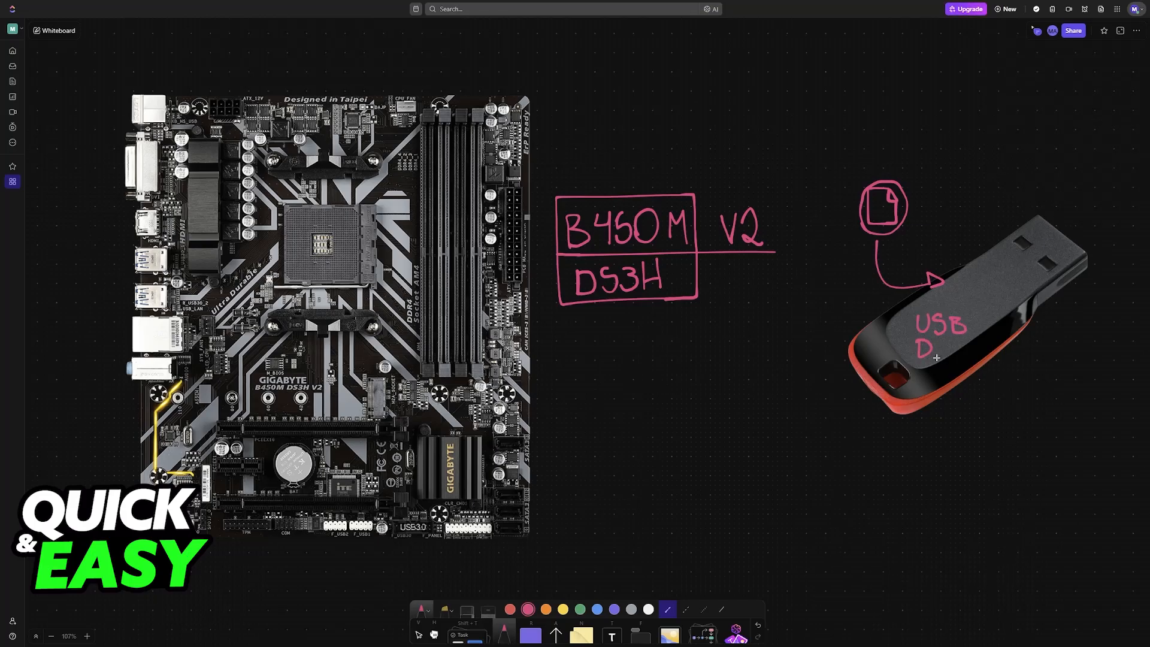
pyautogui.write('rive')
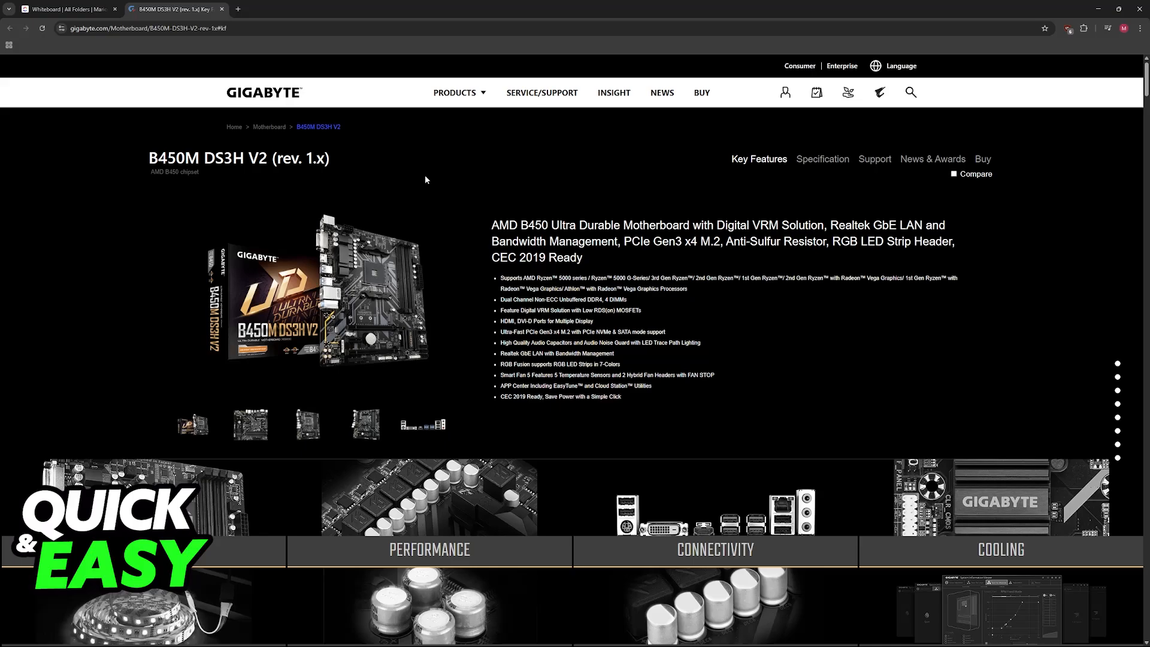
pyautogui.moveTo(239, 158); pyautogui.dragTo(331, 158)
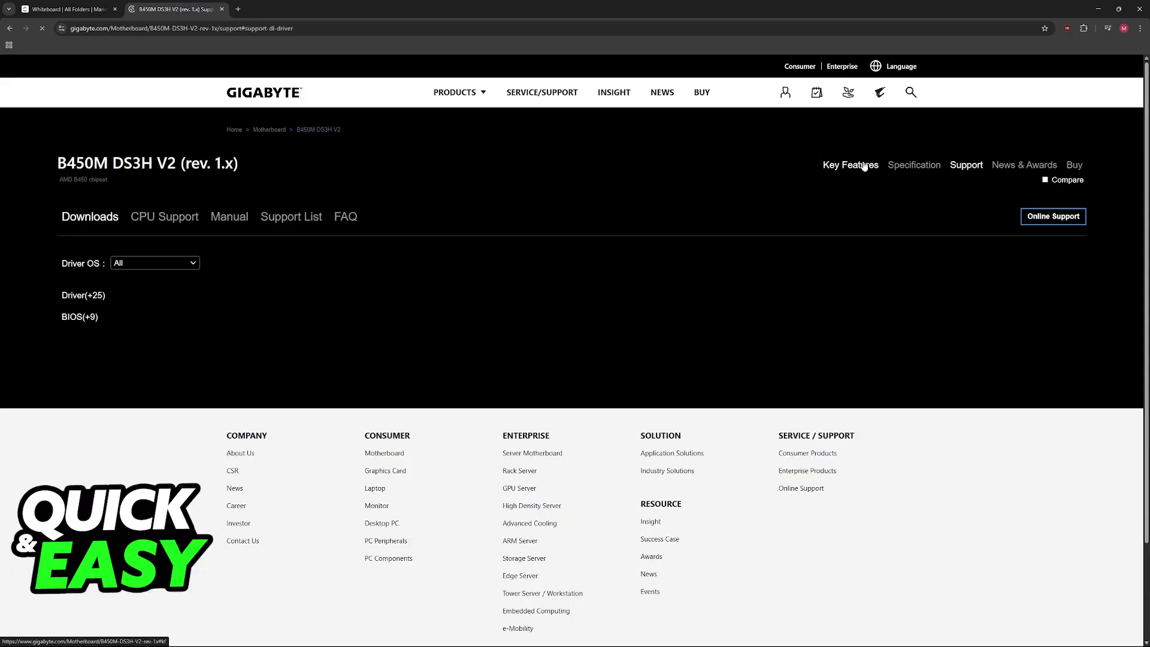
pyautogui.scroll(-3)
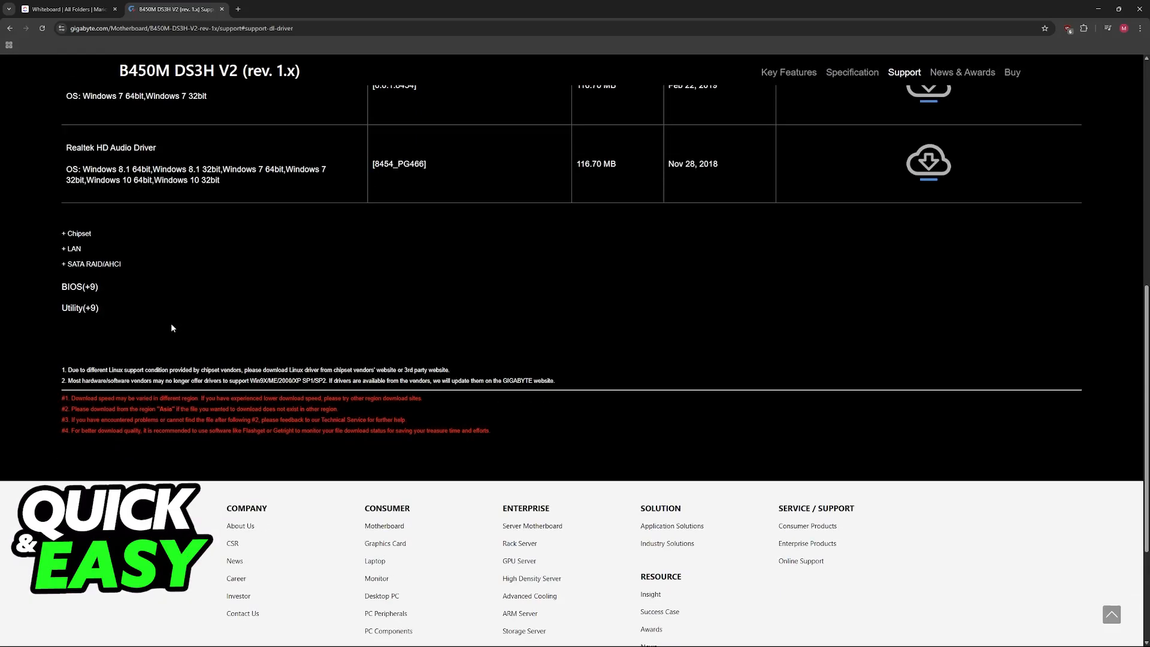
pyautogui.click(79, 286)
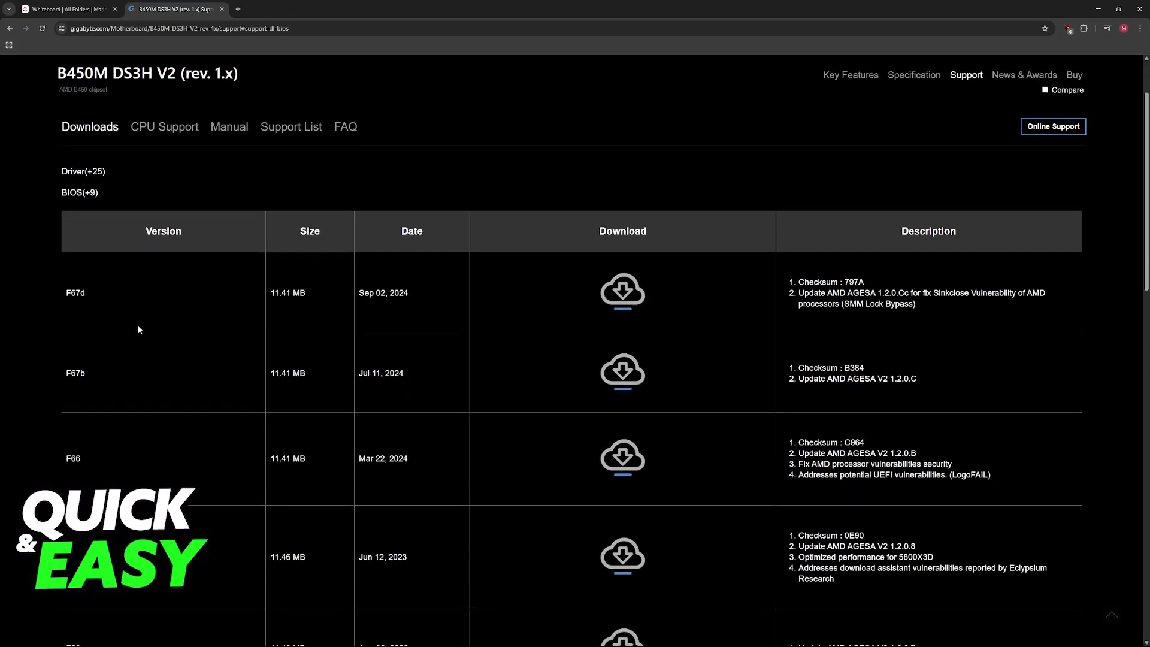
pyautogui.click(68, 8)
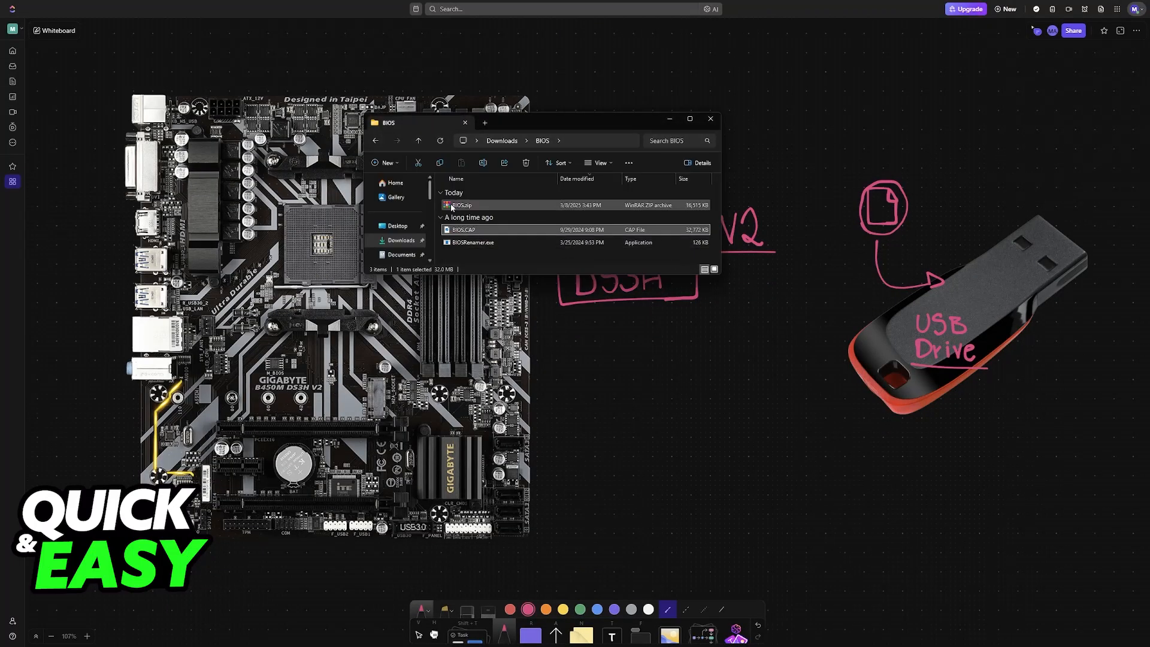
pyautogui.rightClick(460, 205)
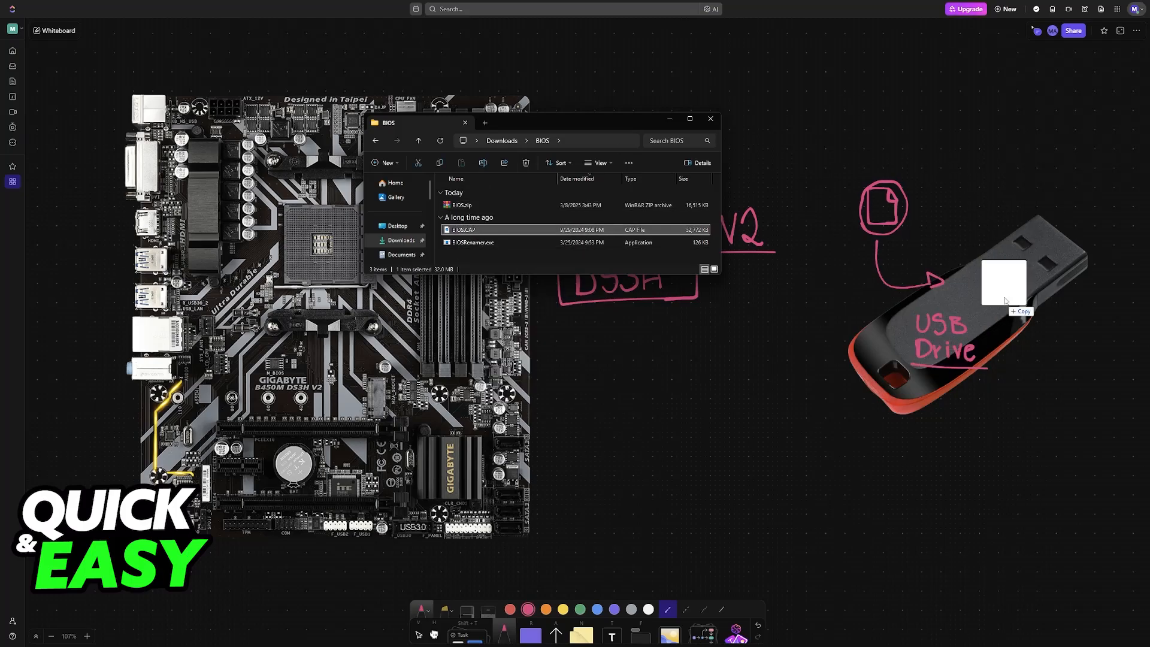
pyautogui.click(708, 119)
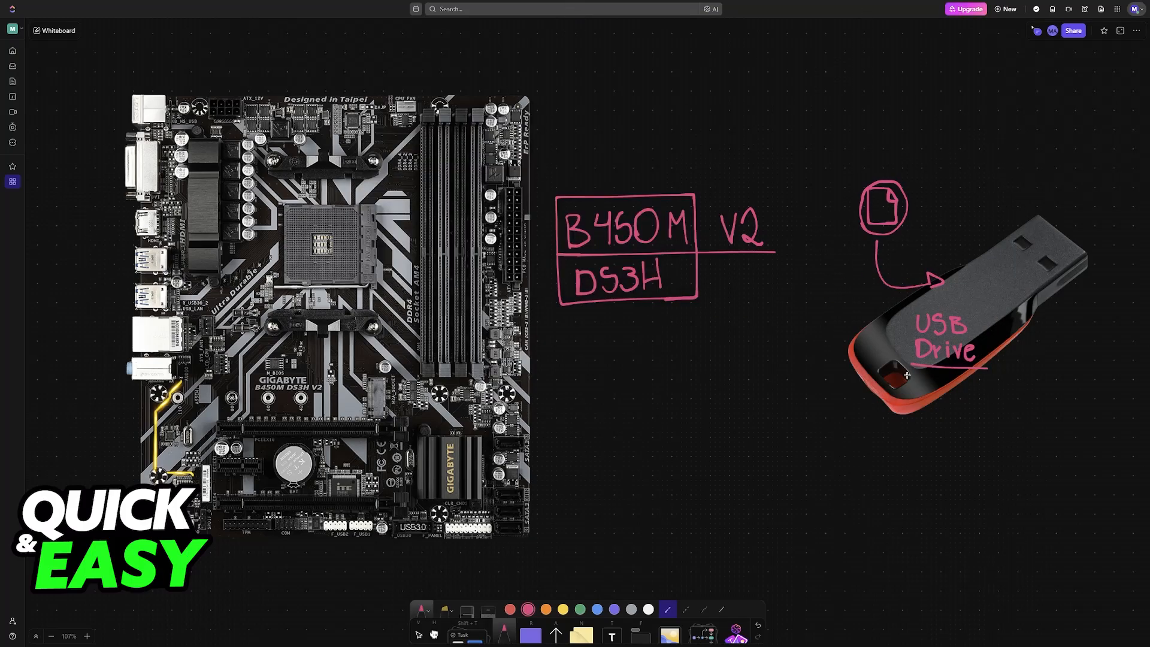
# Draw a pink arrow from the USB drive to the rear I/O panel and bracket its blue USB ports
pyautogui.scroll(-3)
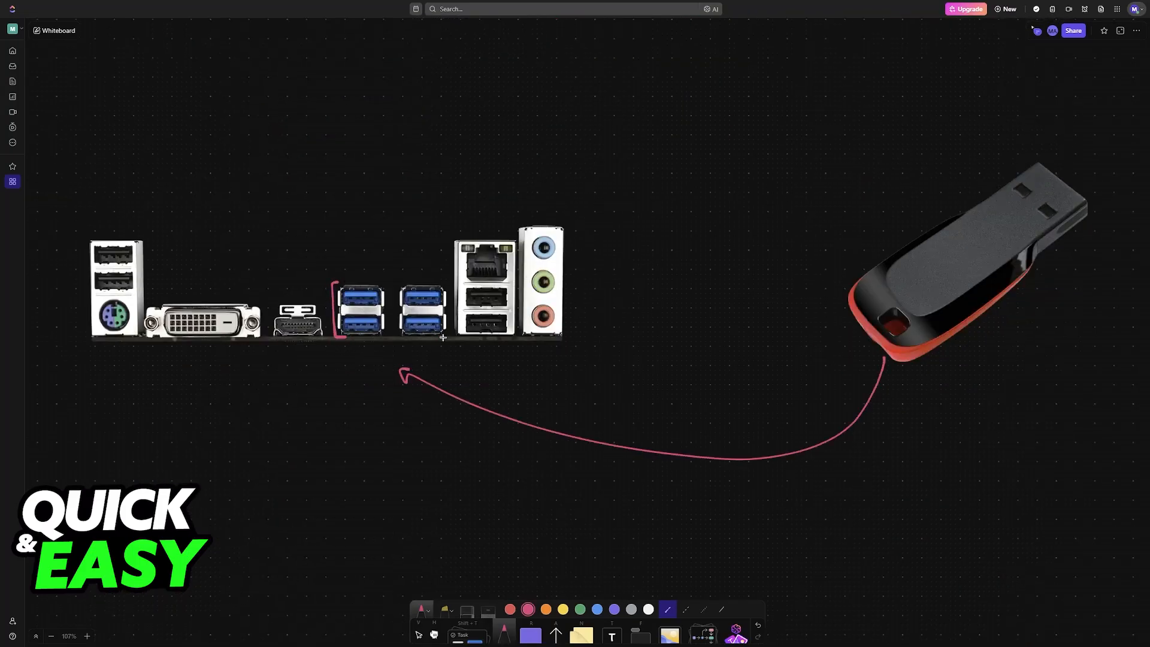
pyautogui.moveTo(442, 286); pyautogui.dragTo(442, 338)
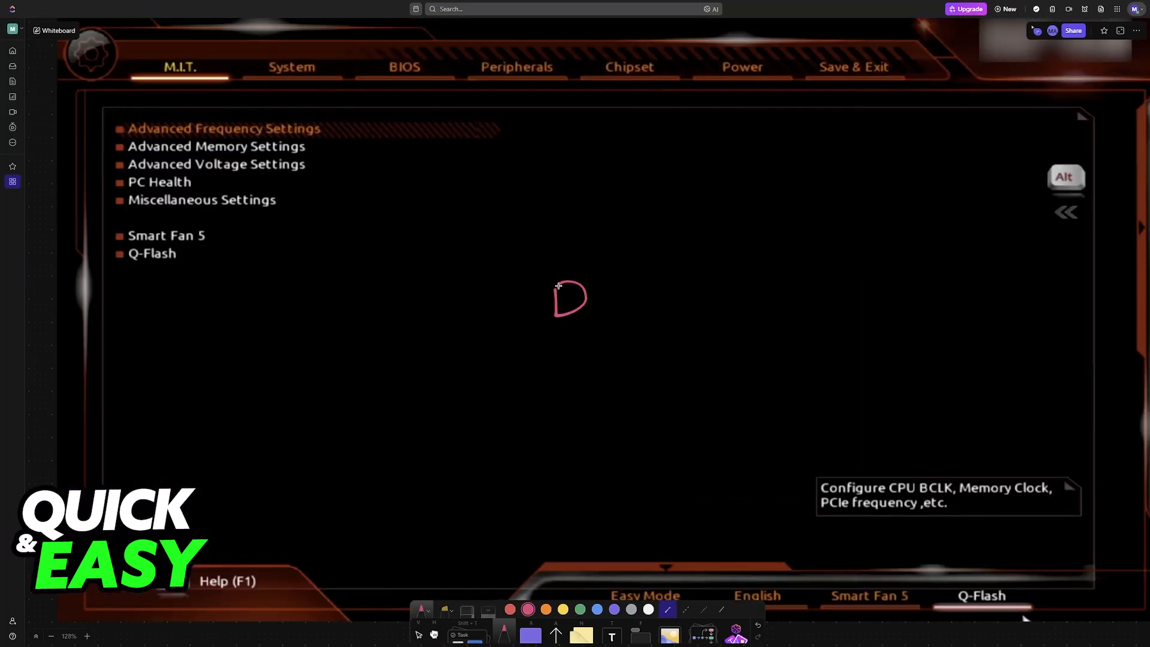
# Write a boxed 'Del' on the BIOS screenshot and outline both Q-Flash entries in pink
pyautogui.moveTo(557, 287); pyautogui.dragTo(646, 325)
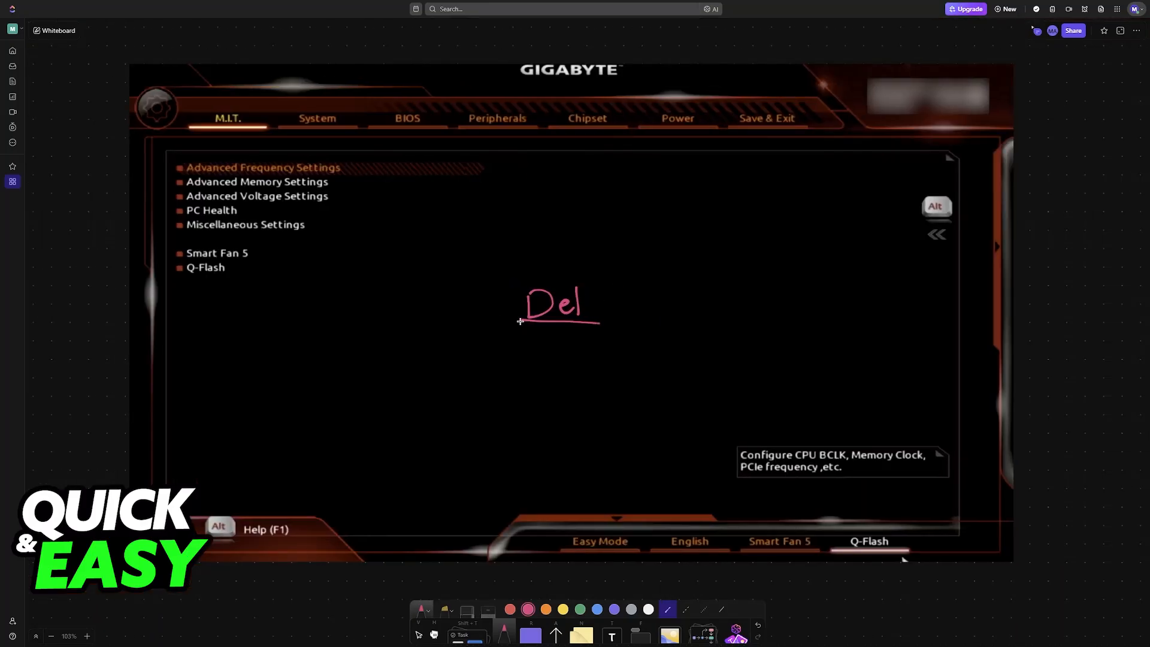
pyautogui.moveTo(521, 287); pyautogui.dragTo(598, 322)
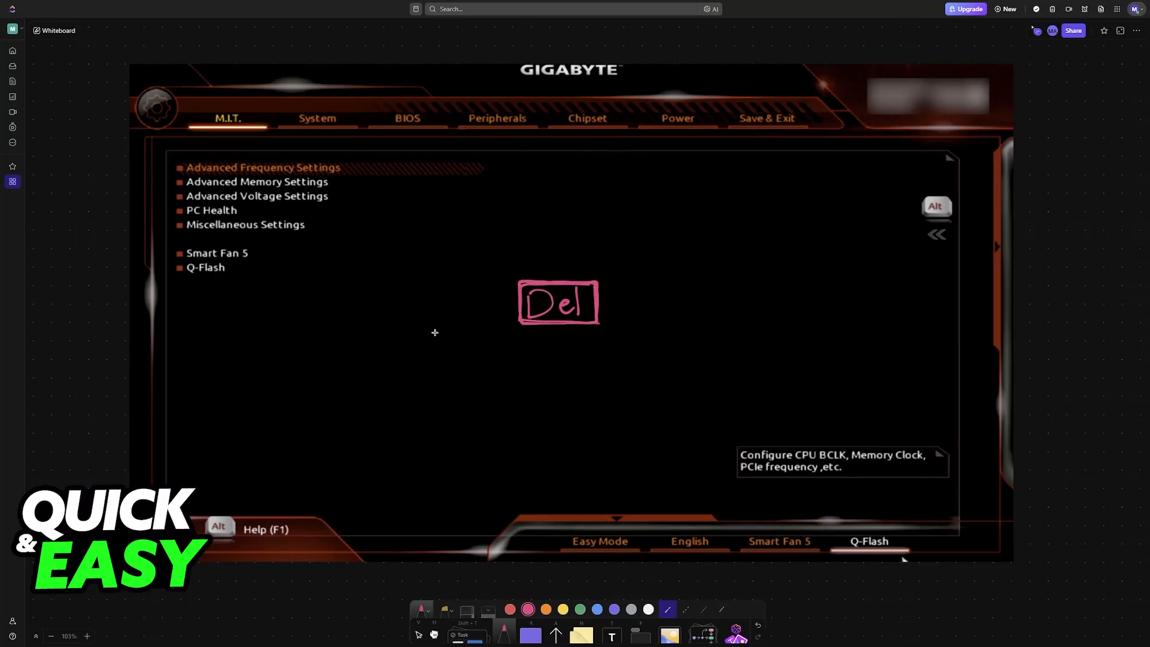
pyautogui.moveTo(176, 259); pyautogui.dragTo(235, 276)
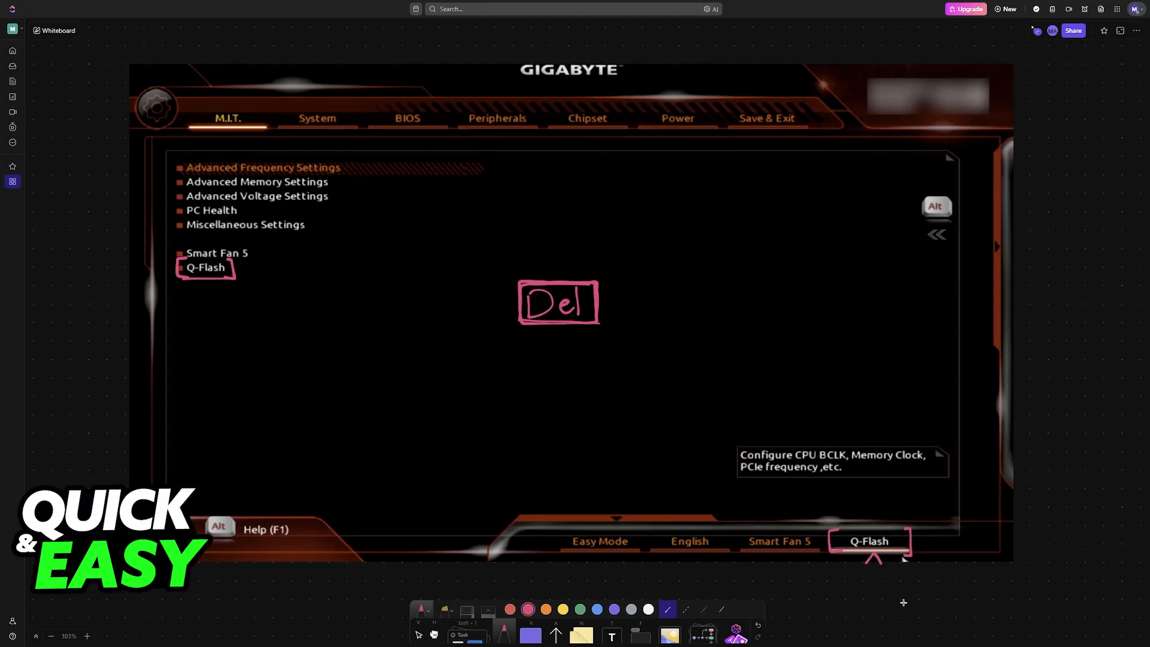
pyautogui.click(869, 541)
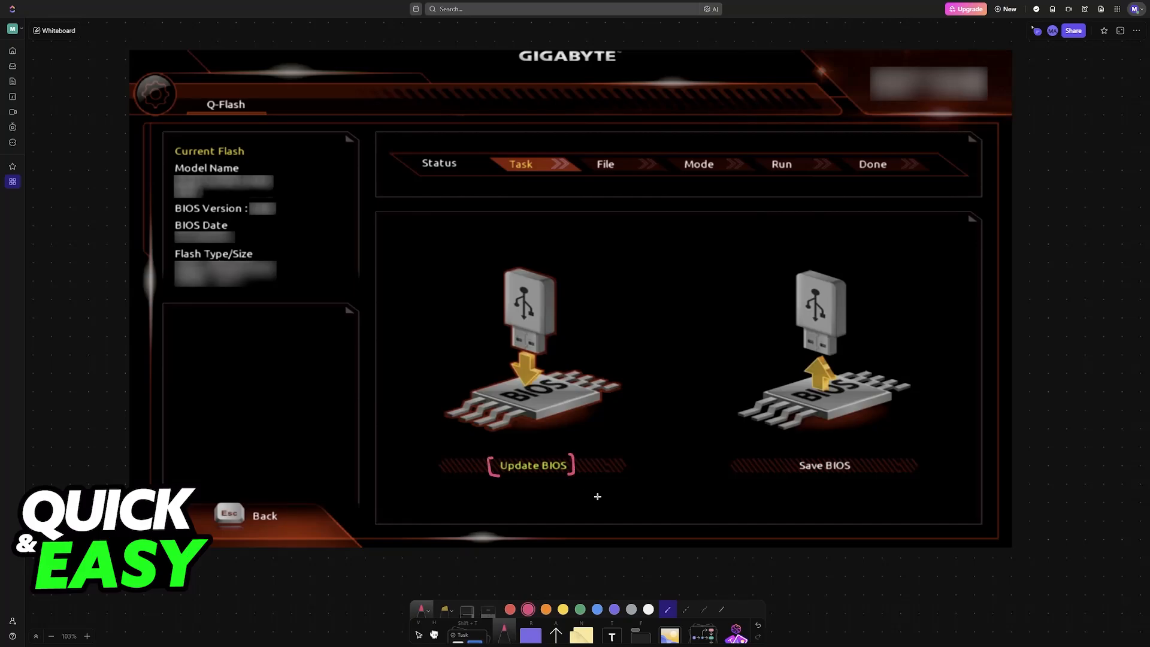
# Mark 'USB' by the Q-Flash drive selector and arrow up to the file list
pyautogui.click(531, 465)
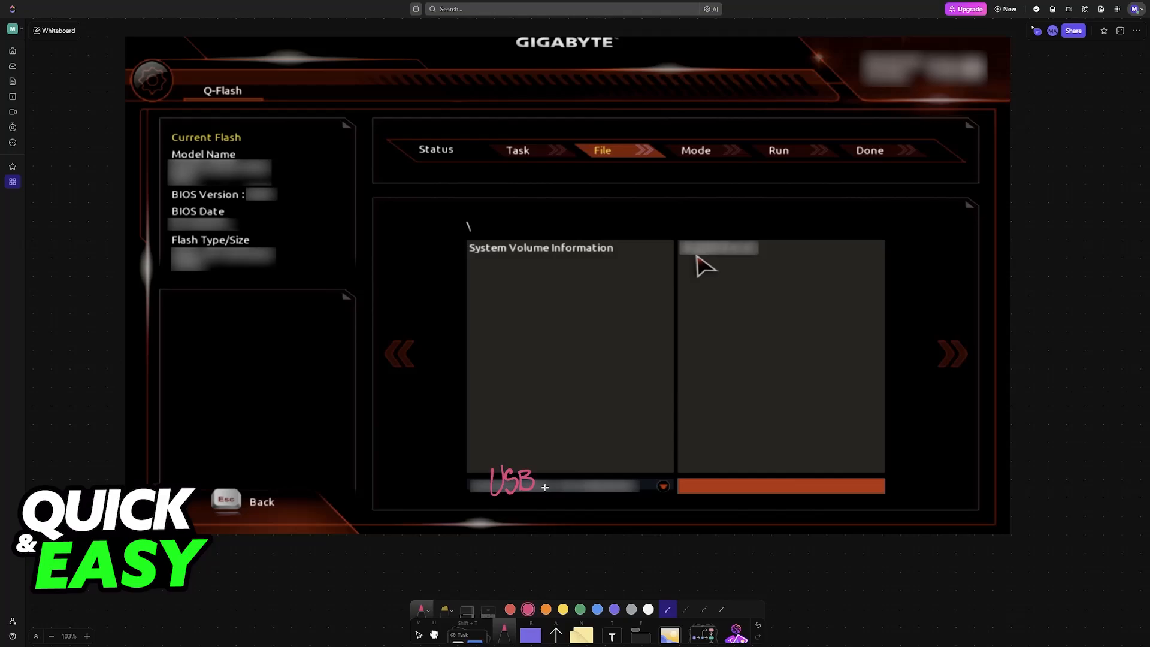
pyautogui.moveTo(546, 487); pyautogui.dragTo(682, 301)
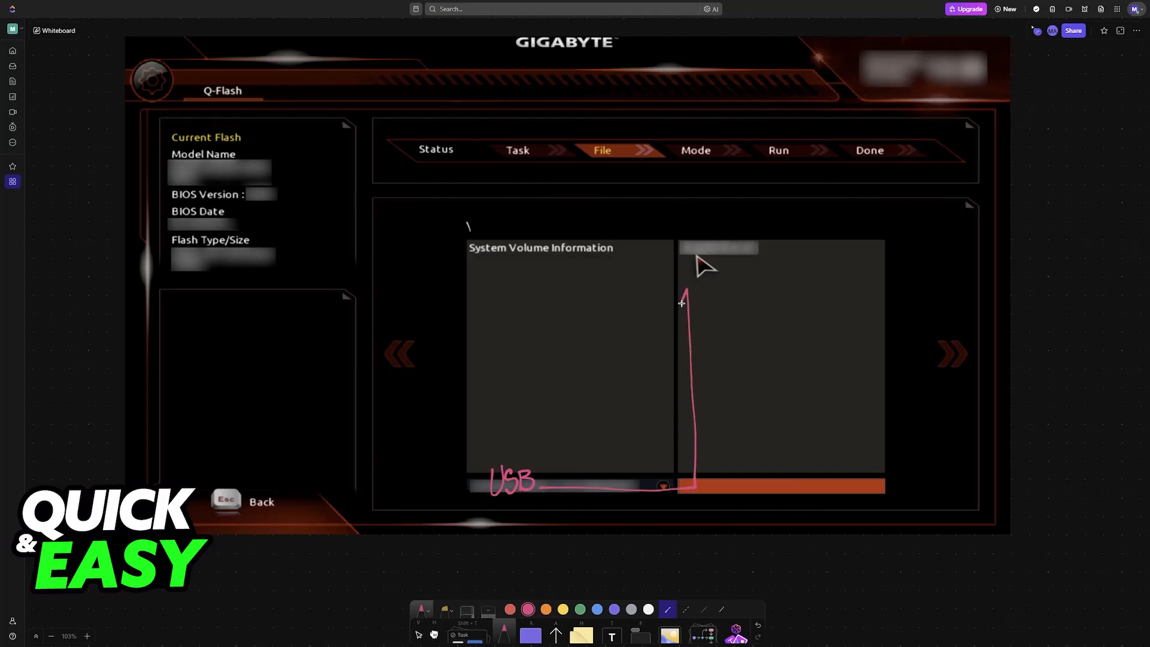